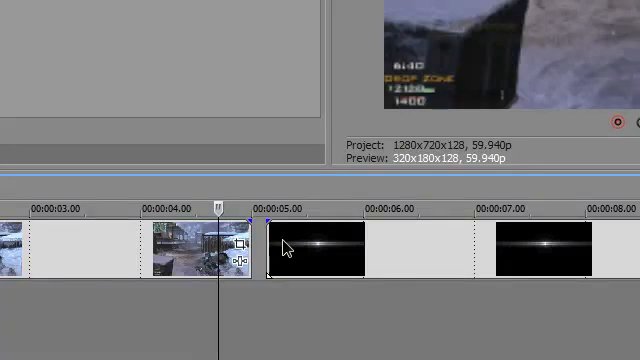
Preview the project, then set the flare track's compositing mode to Add.
click(287, 248)
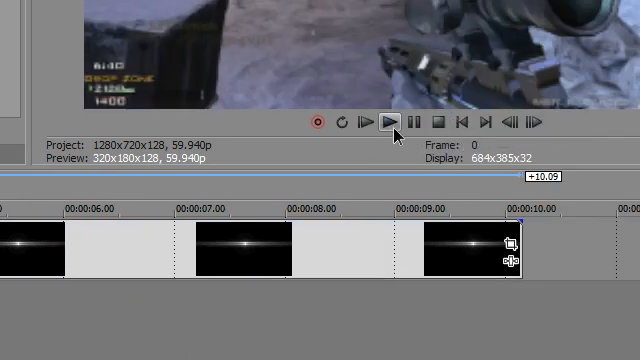
click(387, 121)
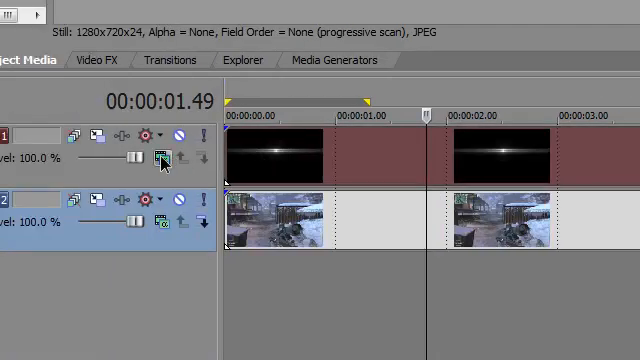
click(157, 158)
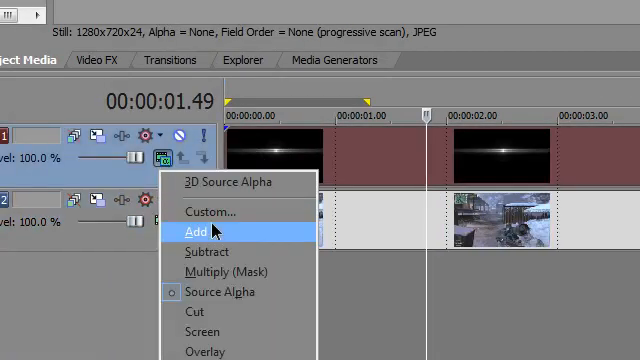
click(200, 231)
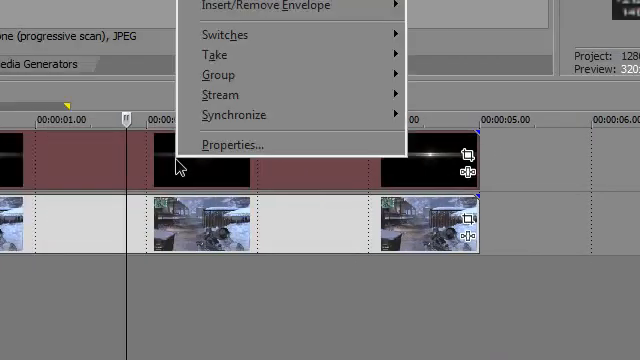
Scale the flare event down and move it onto the top of the sniper scope.
click(234, 145)
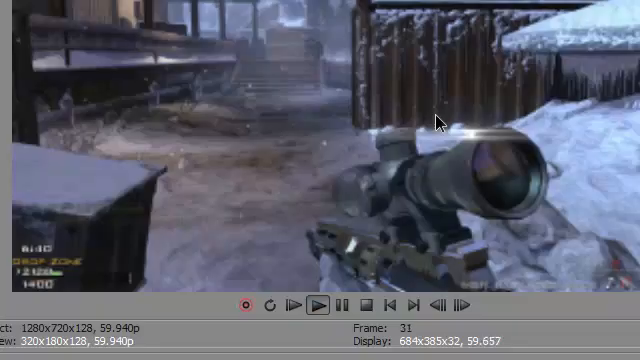
Apply Brightness and Contrast to the flare with the Very Bright preset, brightness 0.25.
click(373, 200)
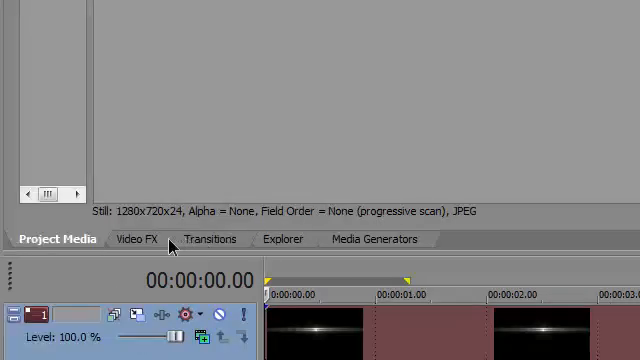
click(133, 239)
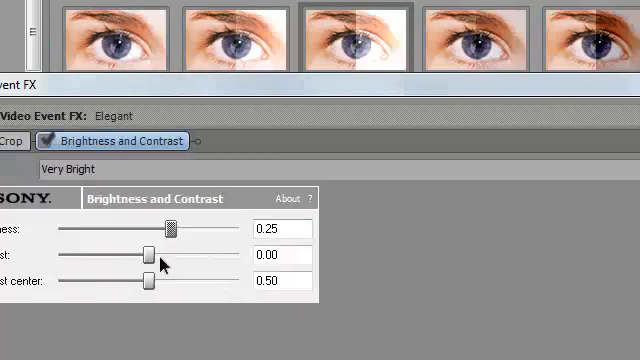
drag(148, 255, 288, 255)
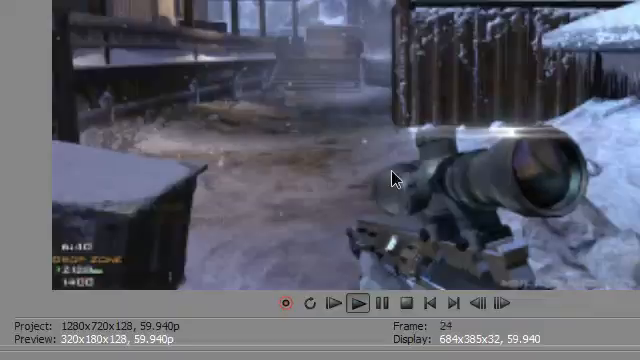
Enable Animate in Video Event FX to keyframe the flare's brightness and contrast.
click(357, 197)
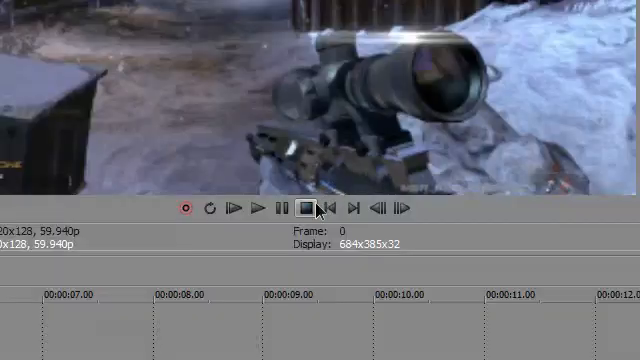
click(256, 208)
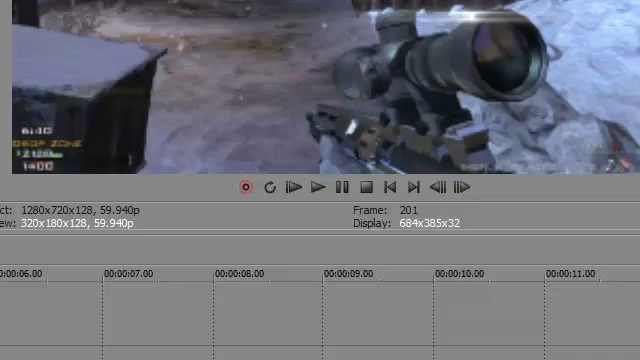
click(291, 190)
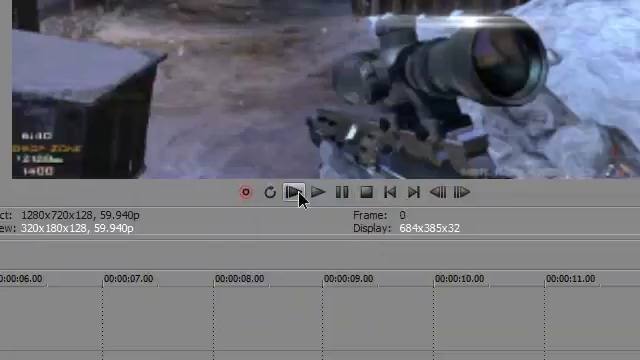